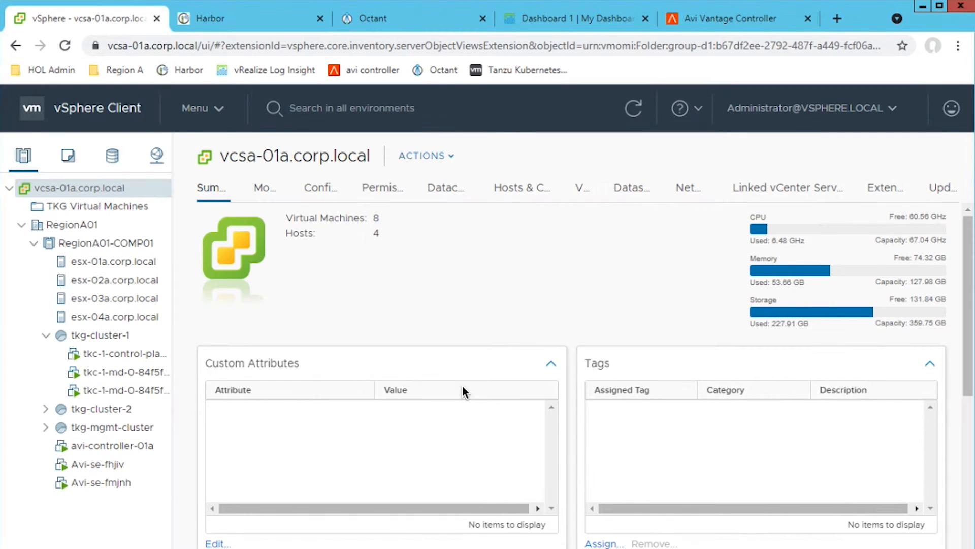
mouse_move(107, 367)
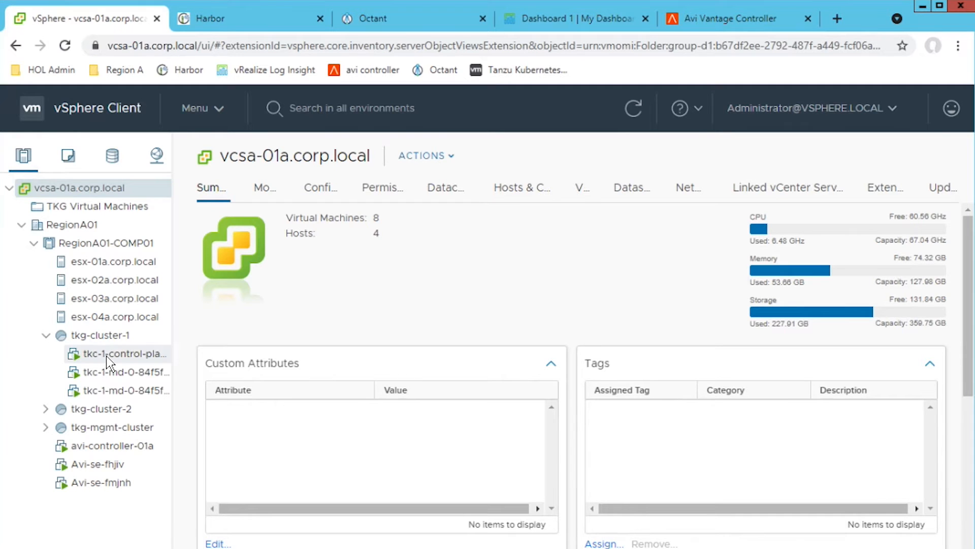
Review the tkc-1-control-plane VM, then the tkg-mgmt-cluster's tkgmgmt-control-plane VM summary.
left_click(122, 354)
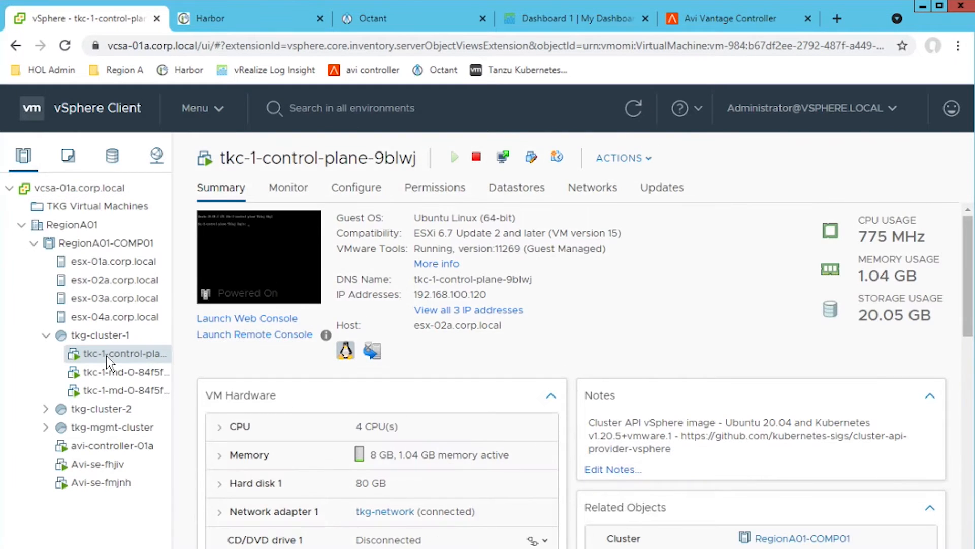
mouse_move(50, 413)
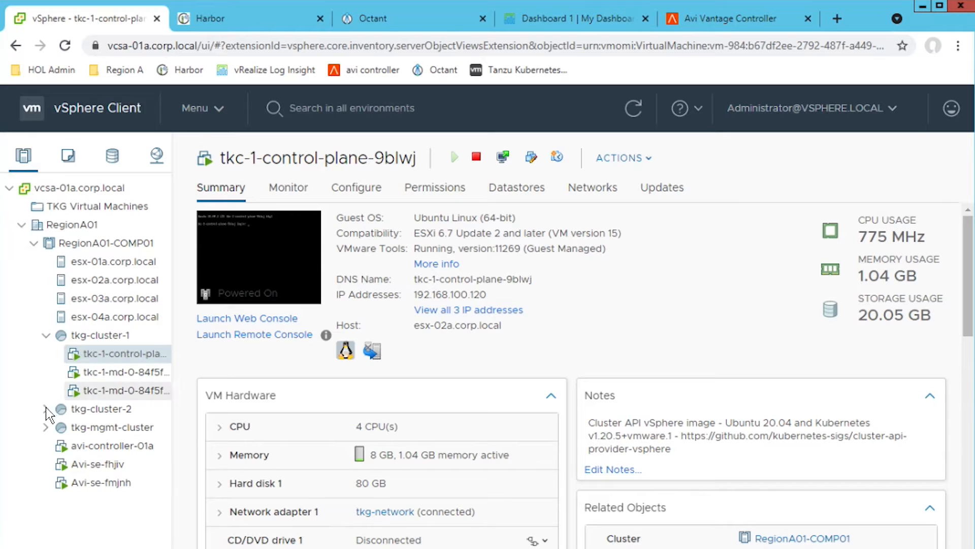
mouse_move(45, 423)
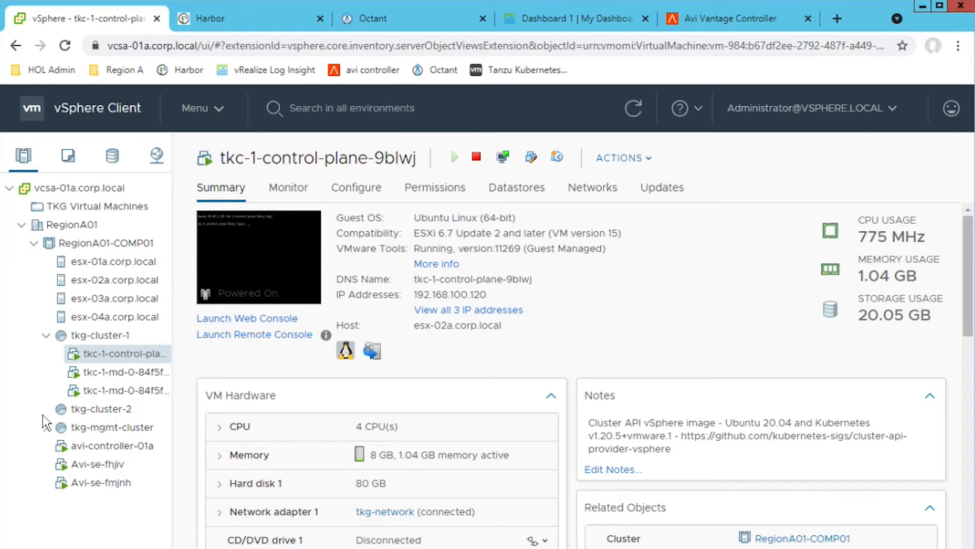
left_click(46, 427)
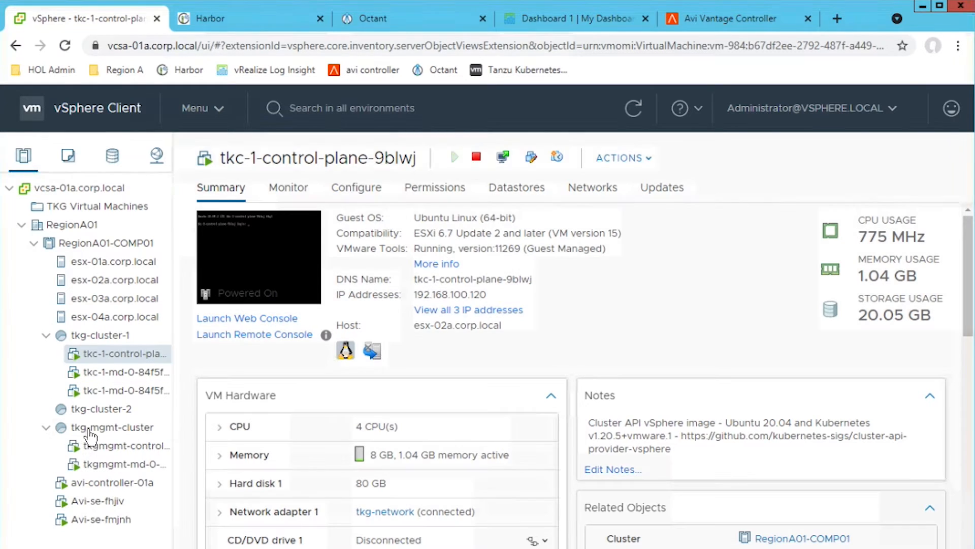
left_click(124, 446)
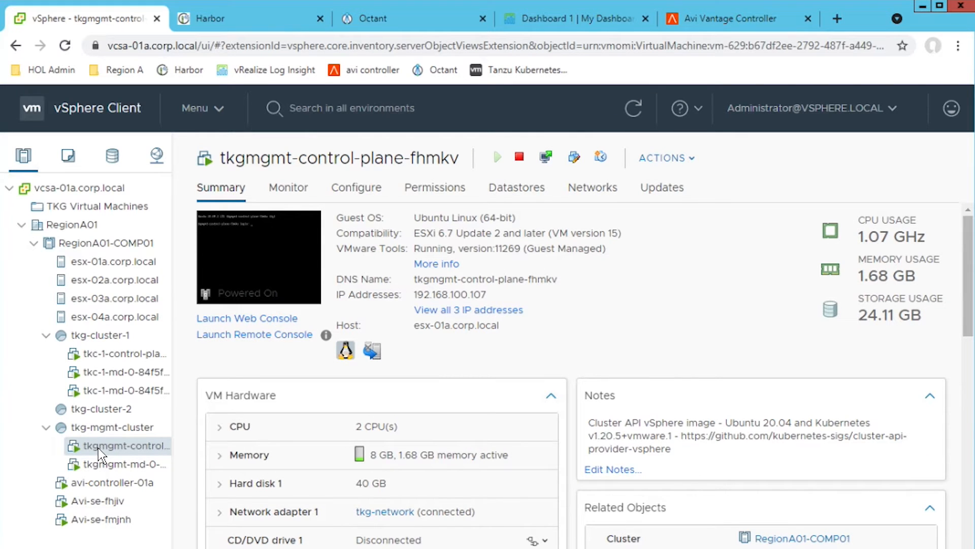
mouse_move(225, 128)
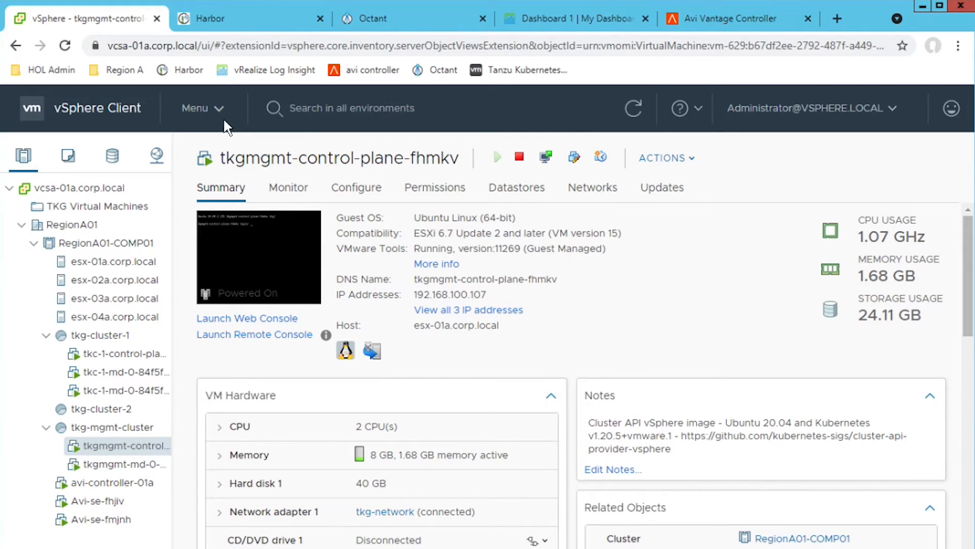
left_click(212, 18)
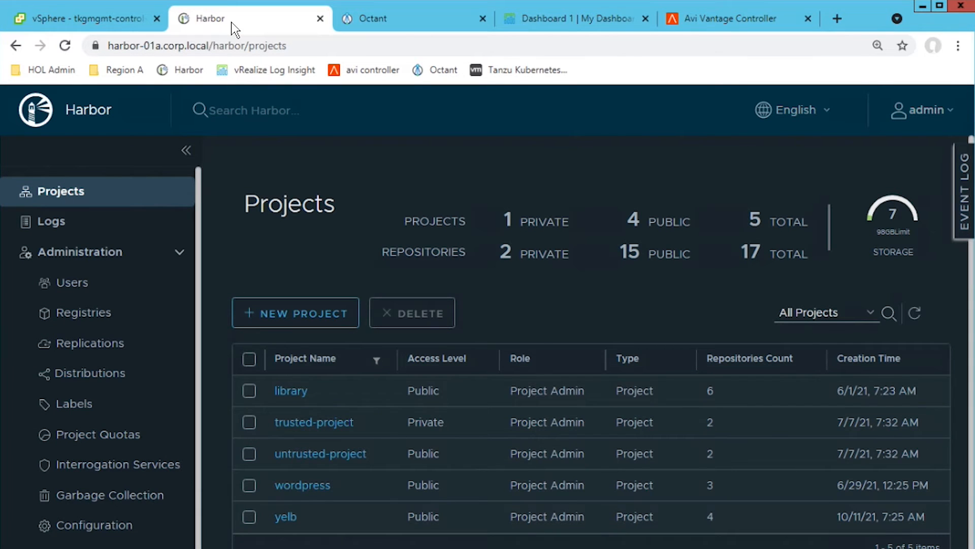
mouse_move(255, 139)
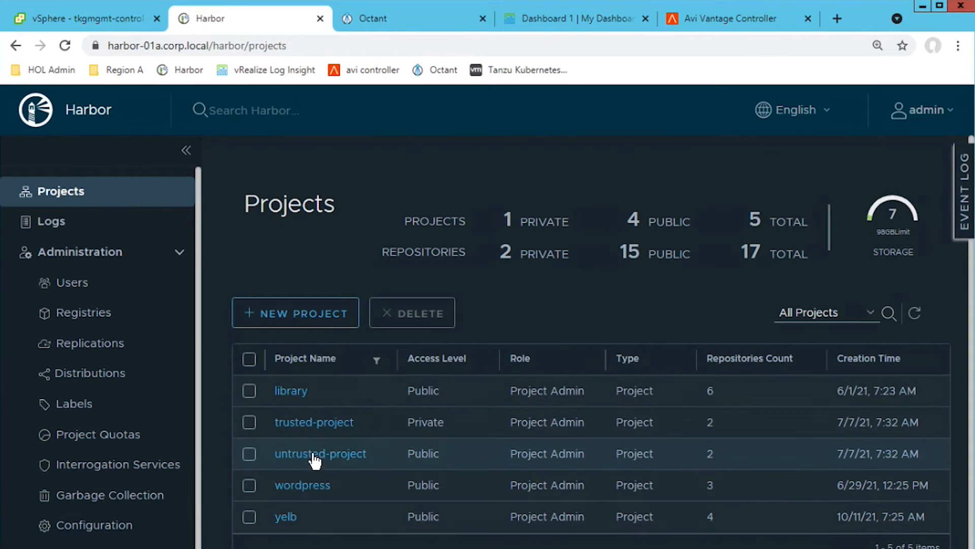
mouse_move(302, 516)
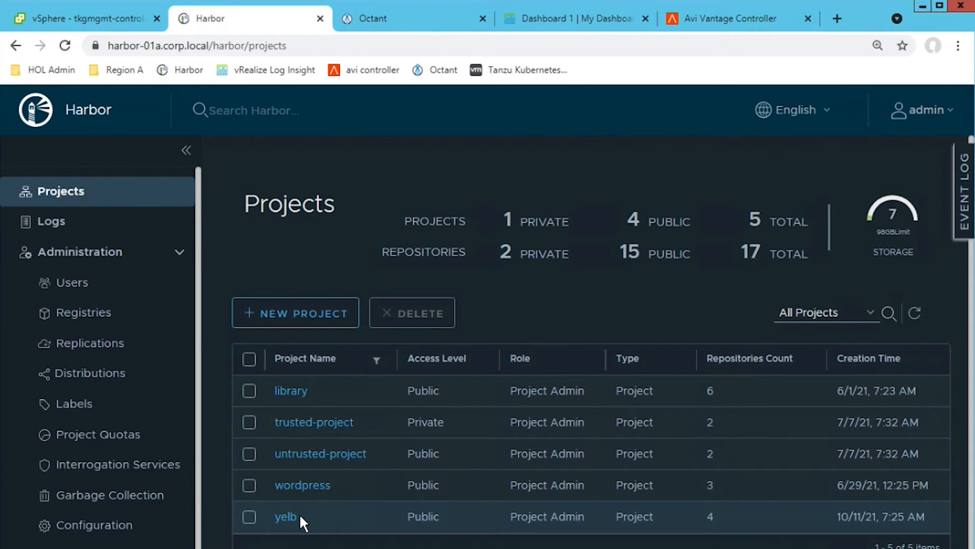
mouse_move(369, 172)
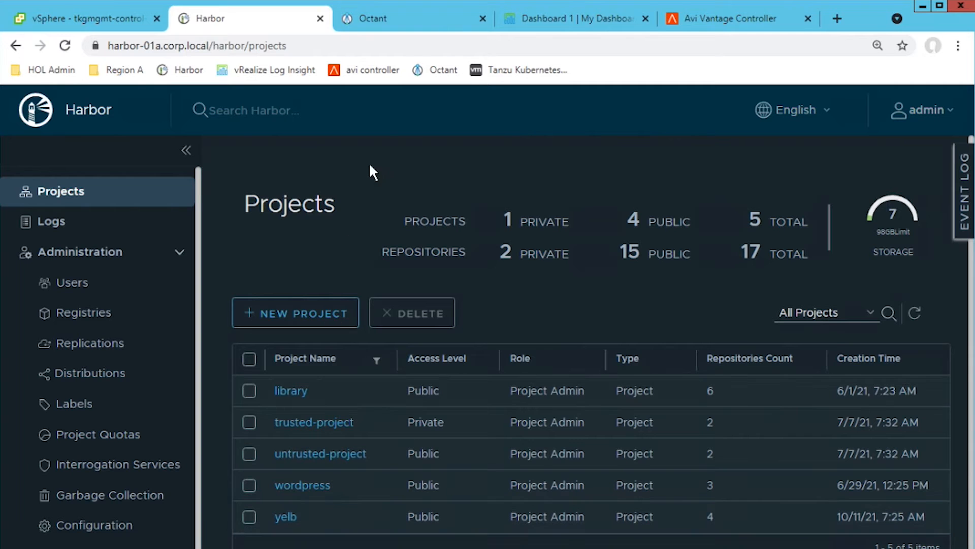
left_click(373, 19)
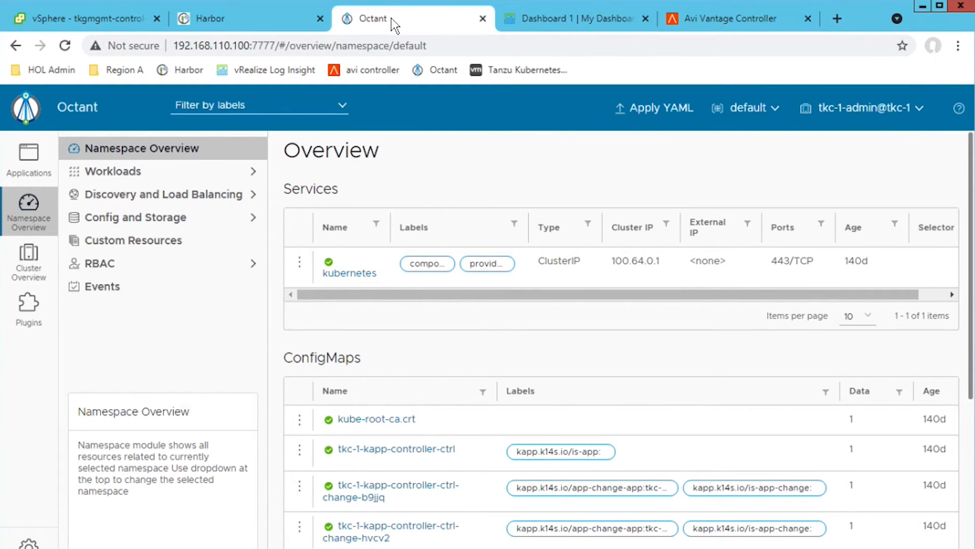
mouse_move(356, 74)
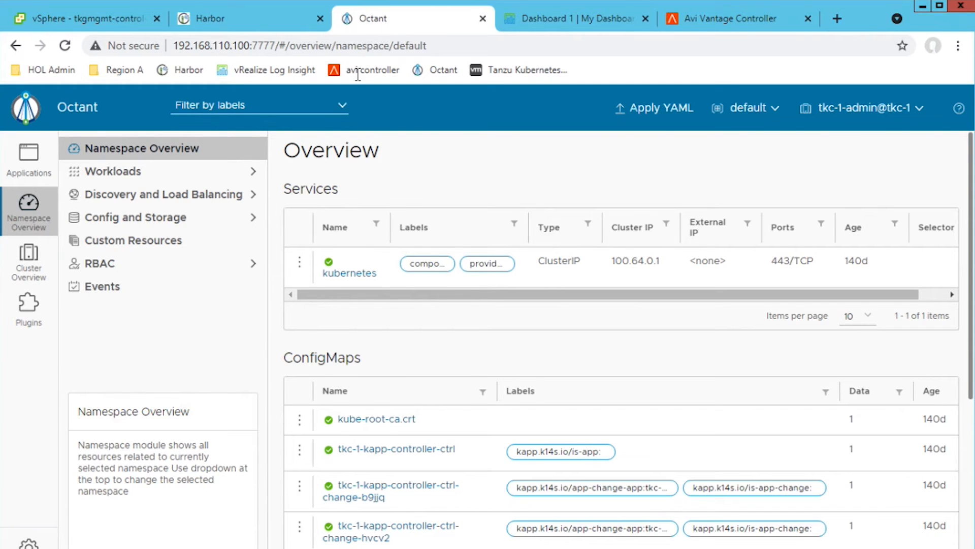
mouse_move(349, 274)
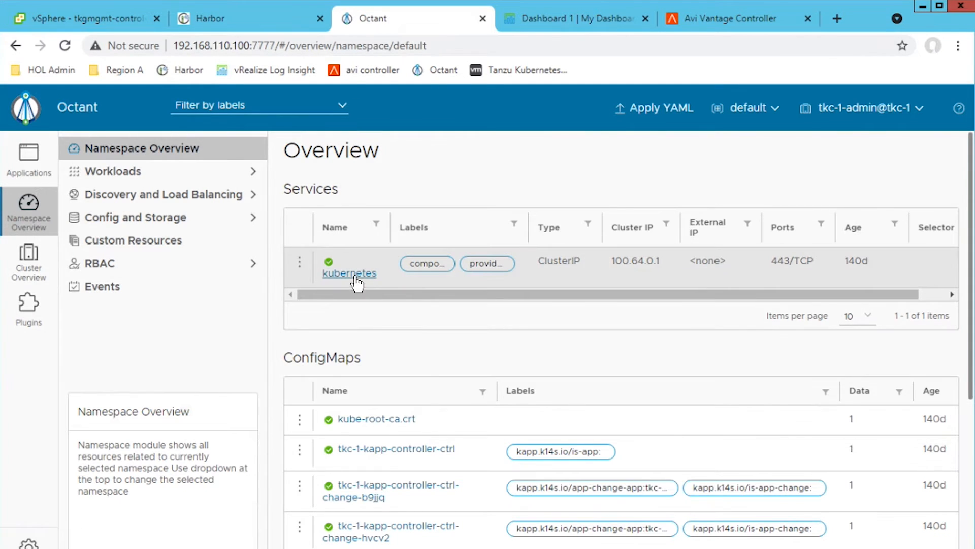
View the kubernetes service details from Octant's default Namespace Overview.
left_click(349, 274)
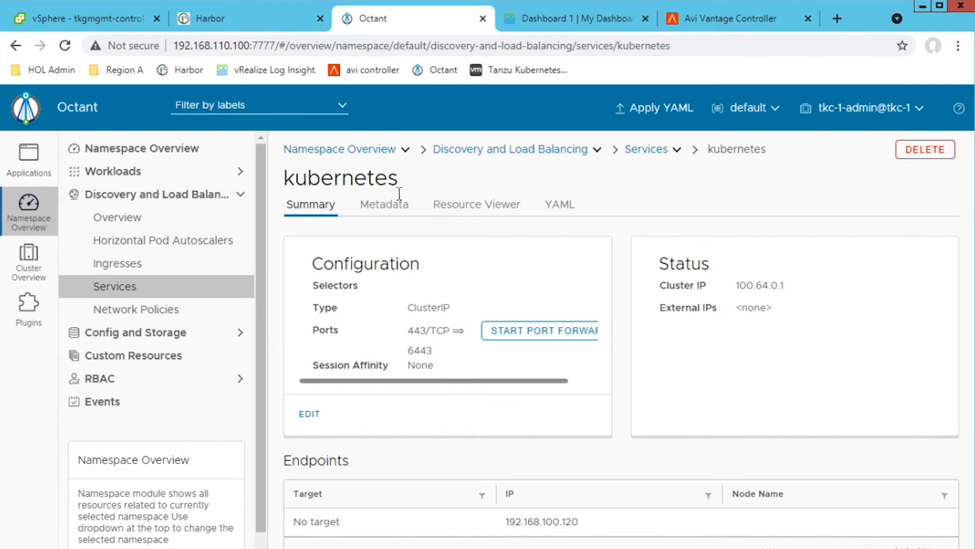
left_click(576, 18)
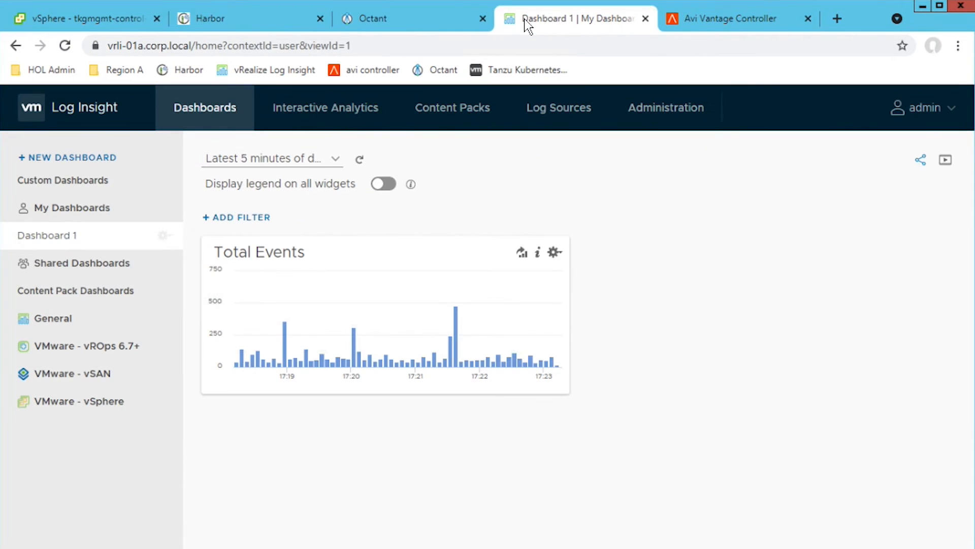
mouse_move(456, 350)
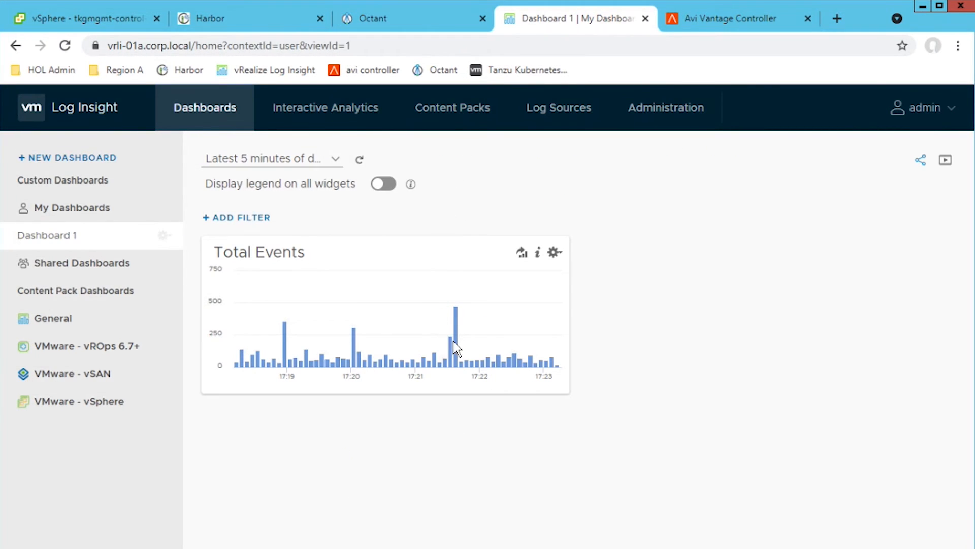
mouse_move(342, 363)
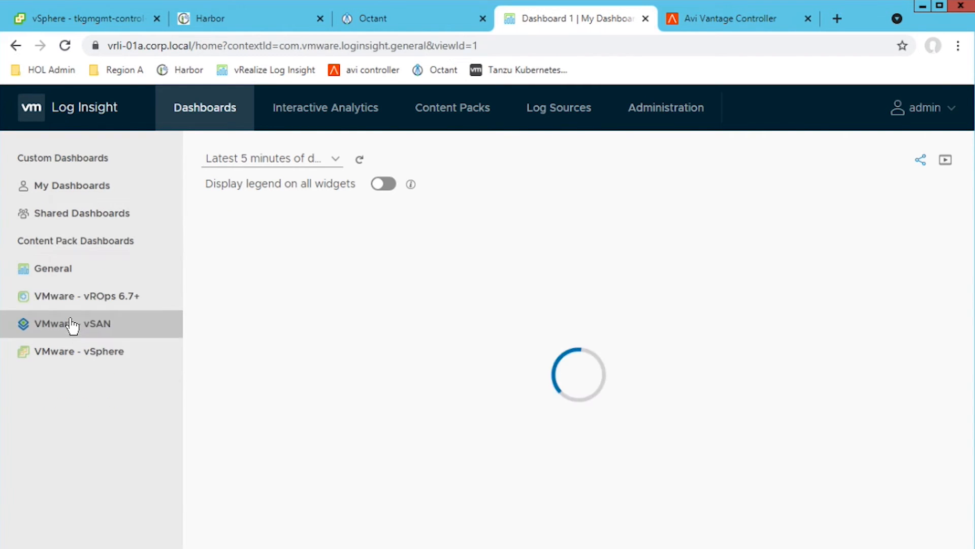
Show the General content pack Overview with events by host, over time, and unique types.
left_click(53, 268)
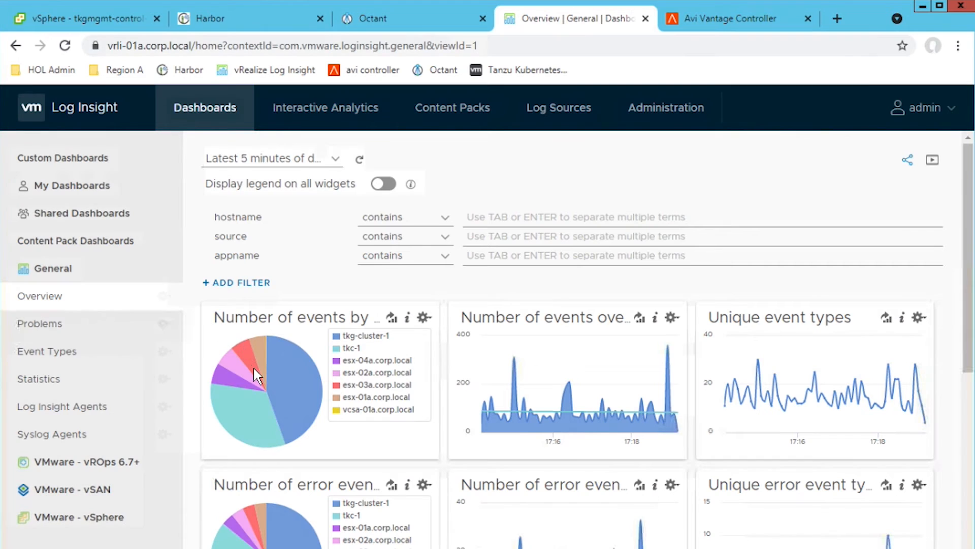
mouse_move(504, 382)
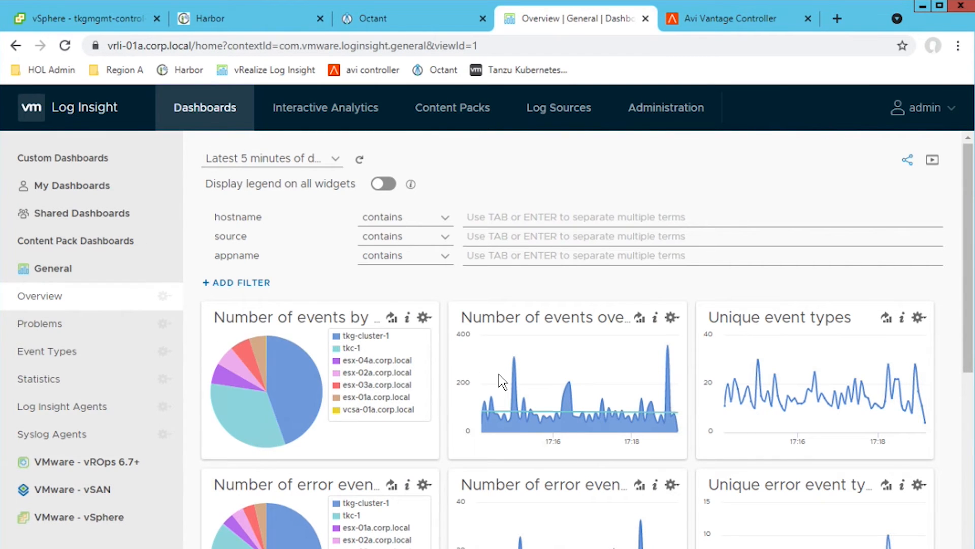
mouse_move(682, 28)
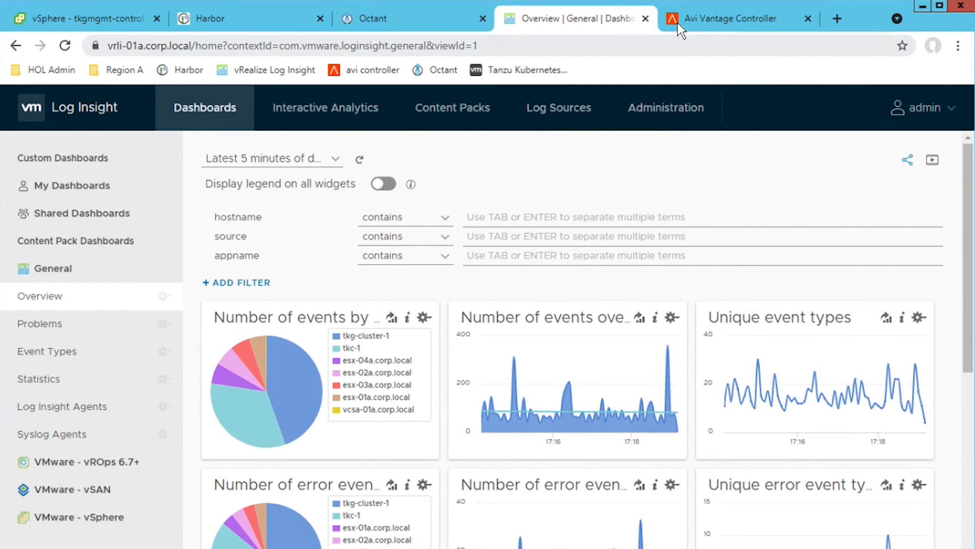
Open avi-dns-server in Avi Vantage, check its empty logs, then its health score of 93.
left_click(734, 18)
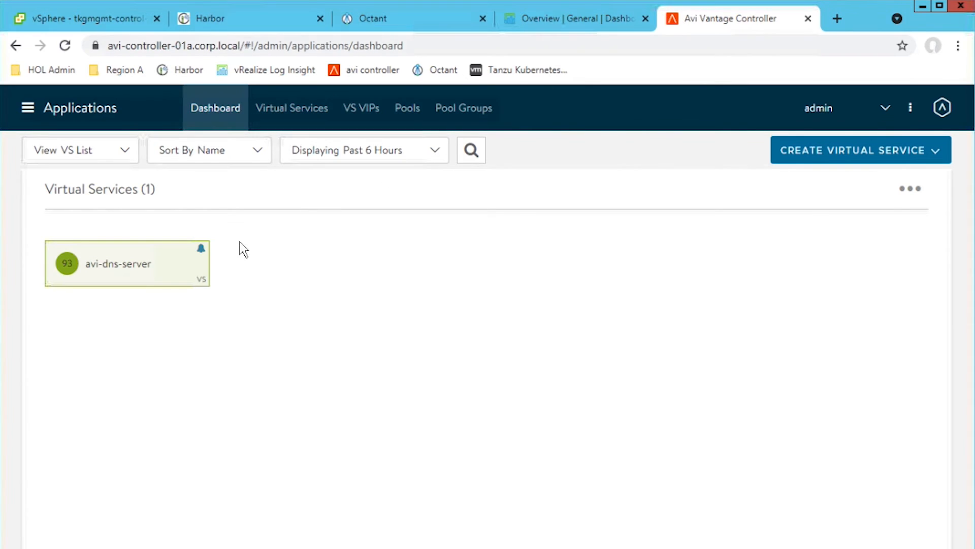
left_click(119, 263)
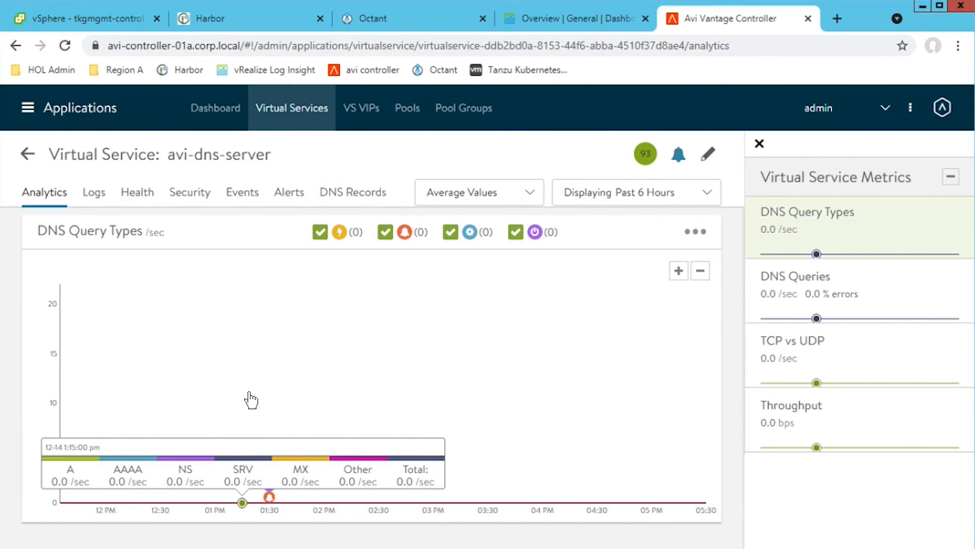
mouse_move(378, 396)
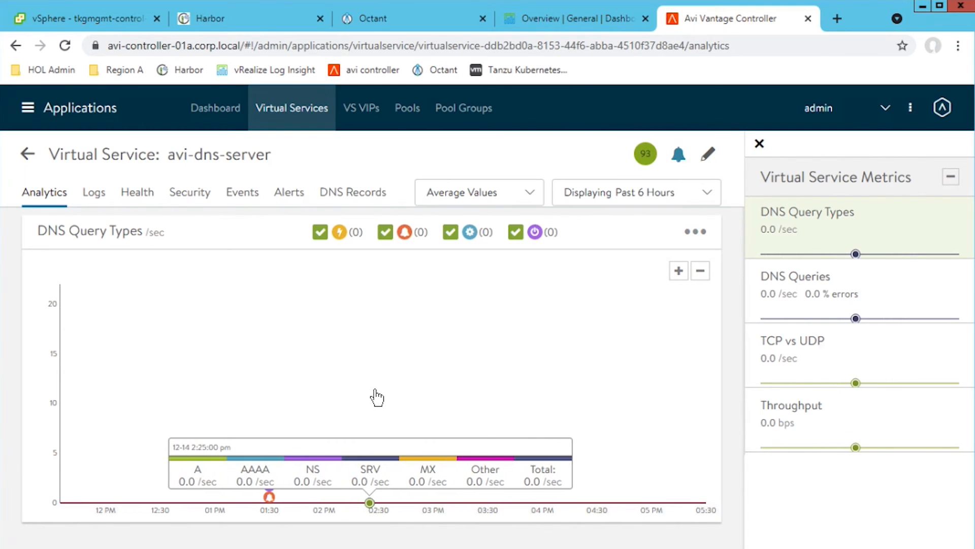
mouse_move(513, 396)
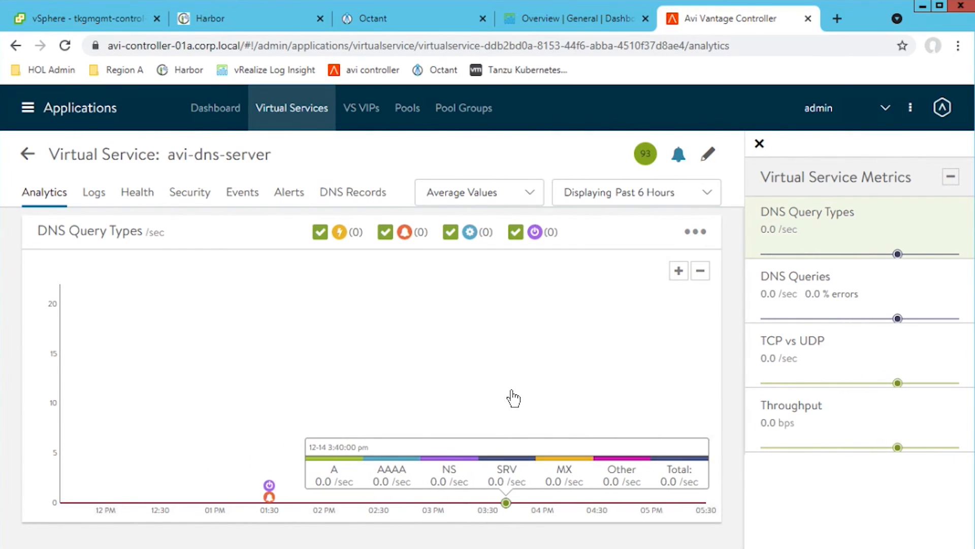
mouse_move(262, 279)
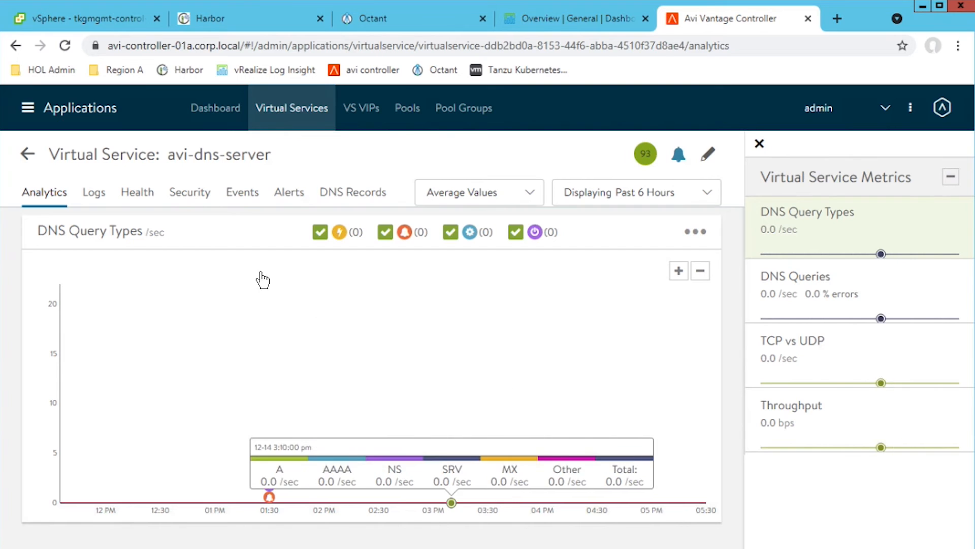
left_click(94, 191)
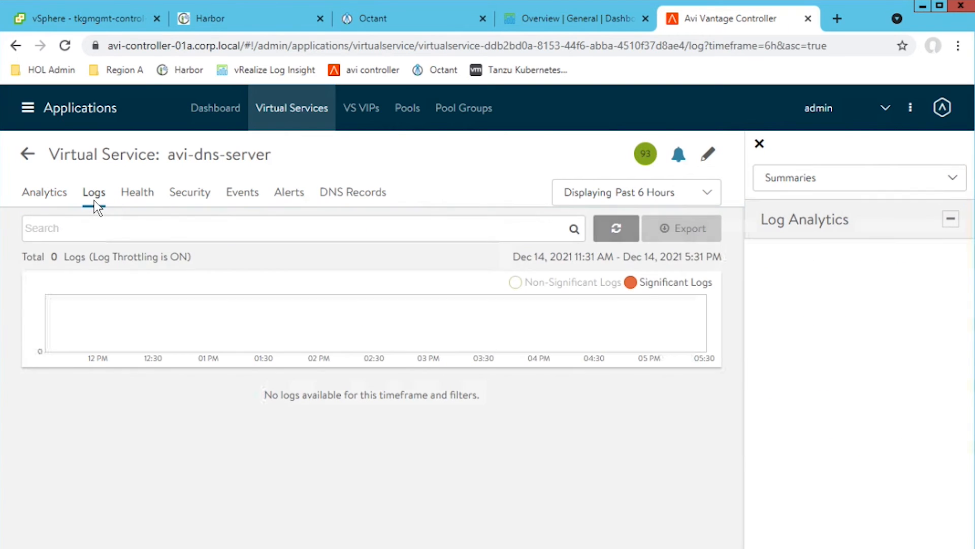
left_click(137, 191)
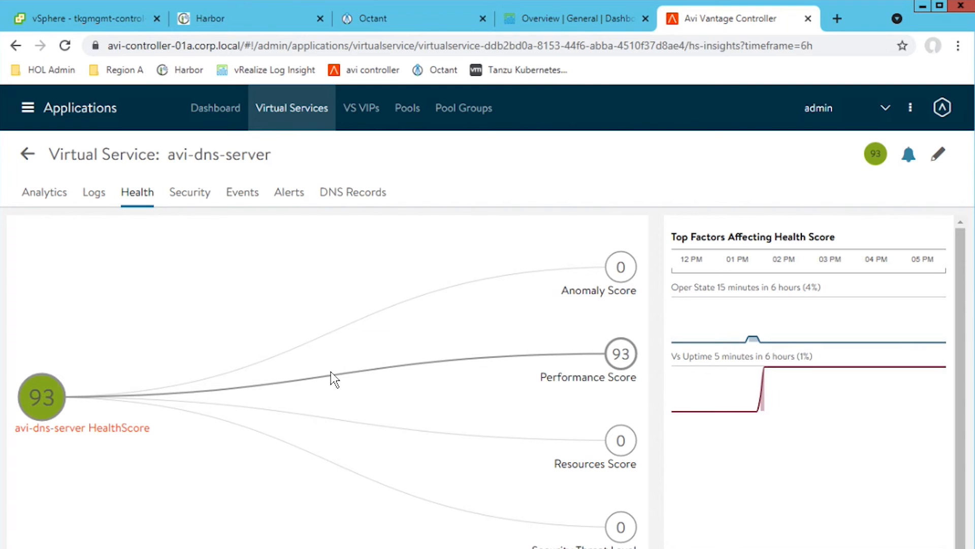
mouse_move(624, 381)
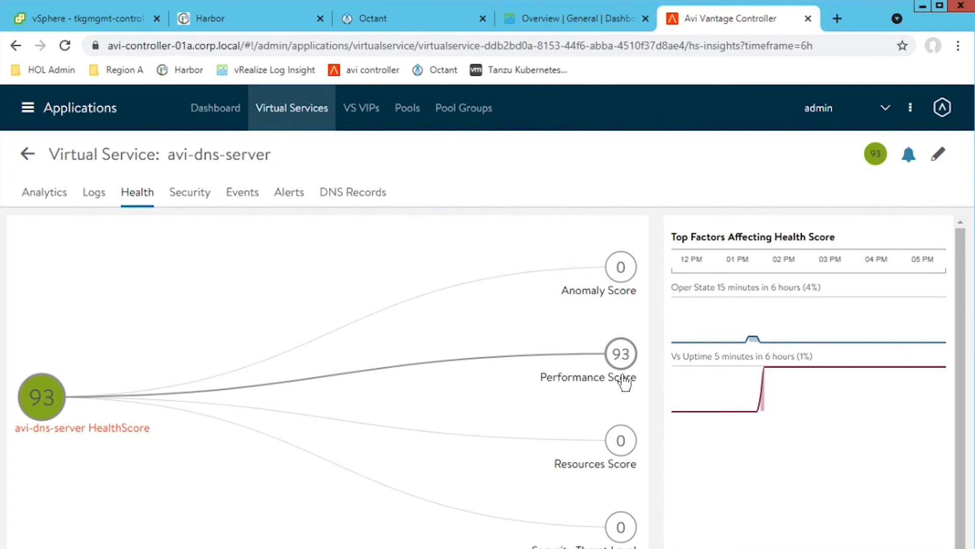
mouse_move(621, 450)
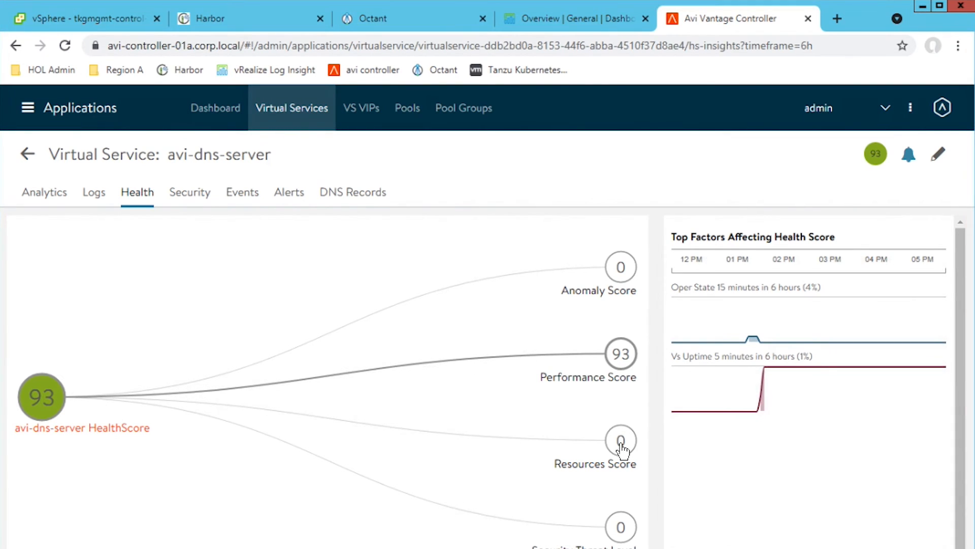
mouse_move(39, 413)
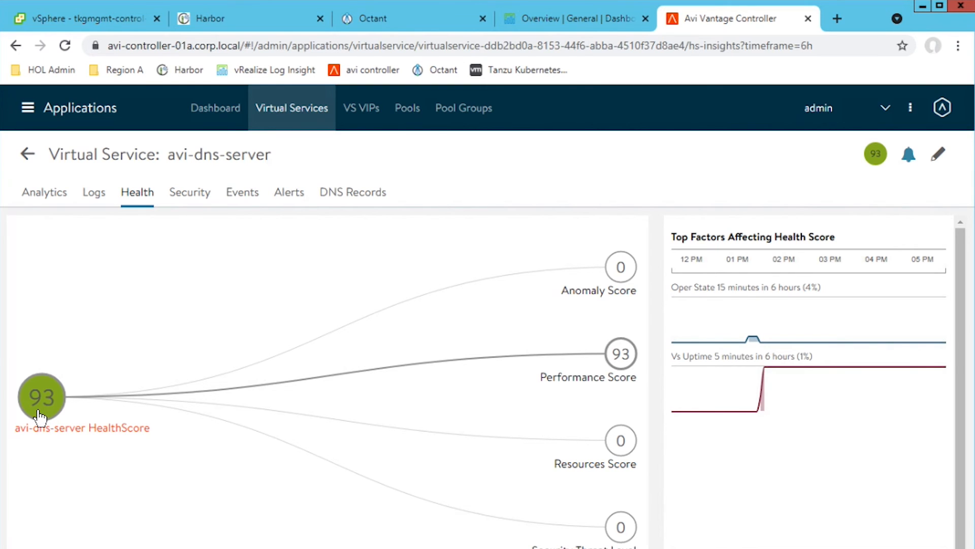